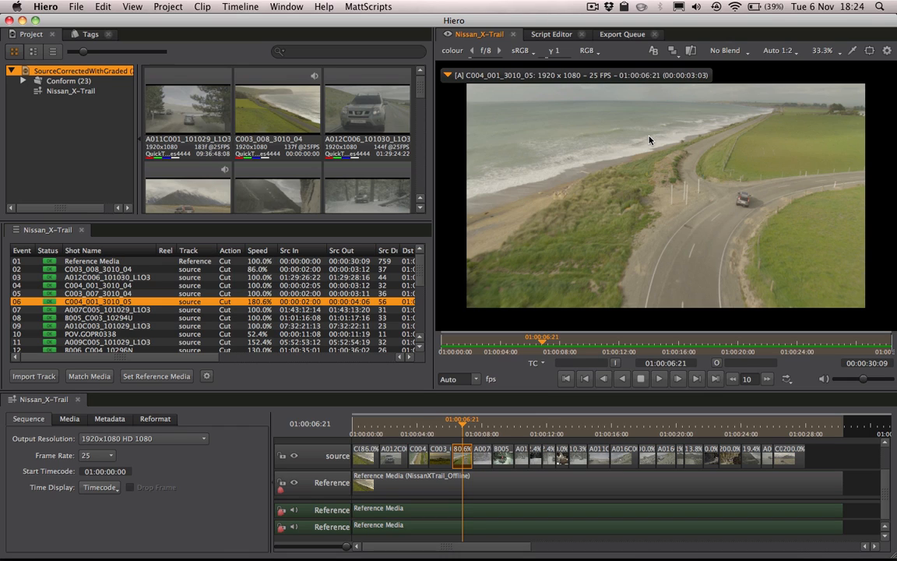
mouse_move(568, 127)
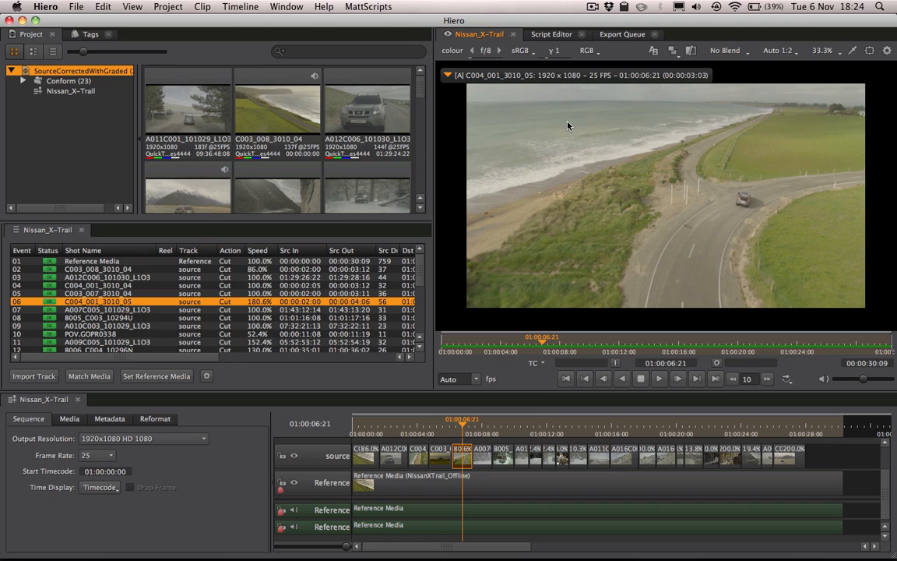
mouse_move(529, 225)
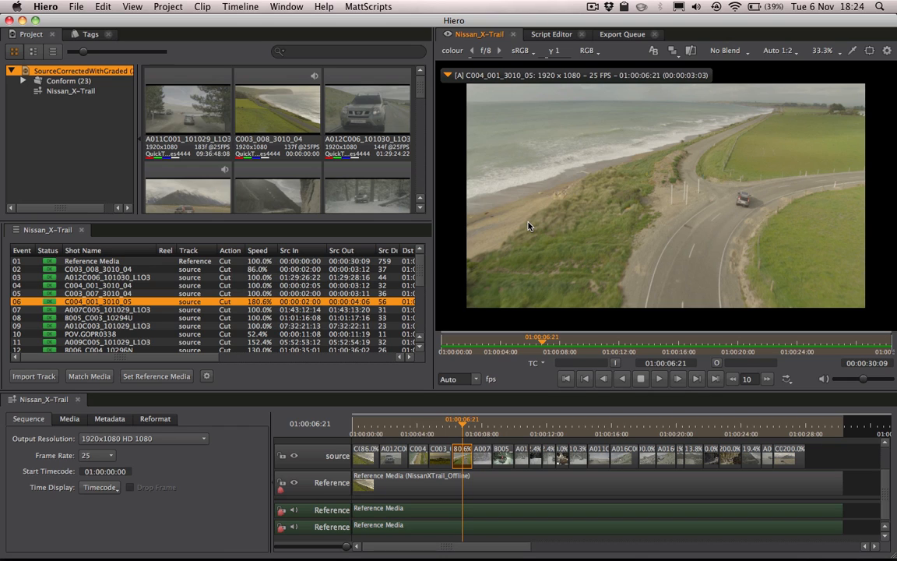
Step: In the Script Editor, enter print "Hello!" as a test before the bin-creation code
left_click(551, 34)
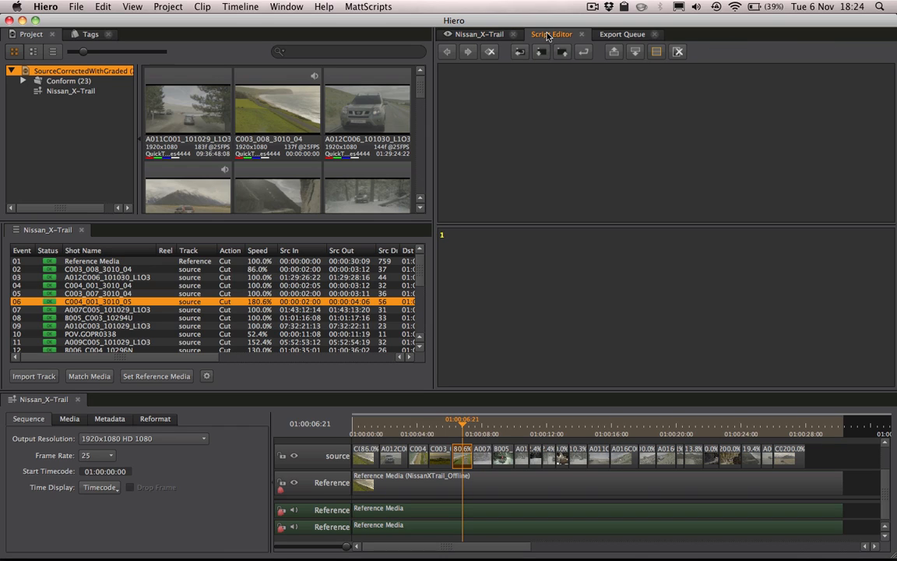
type("print")
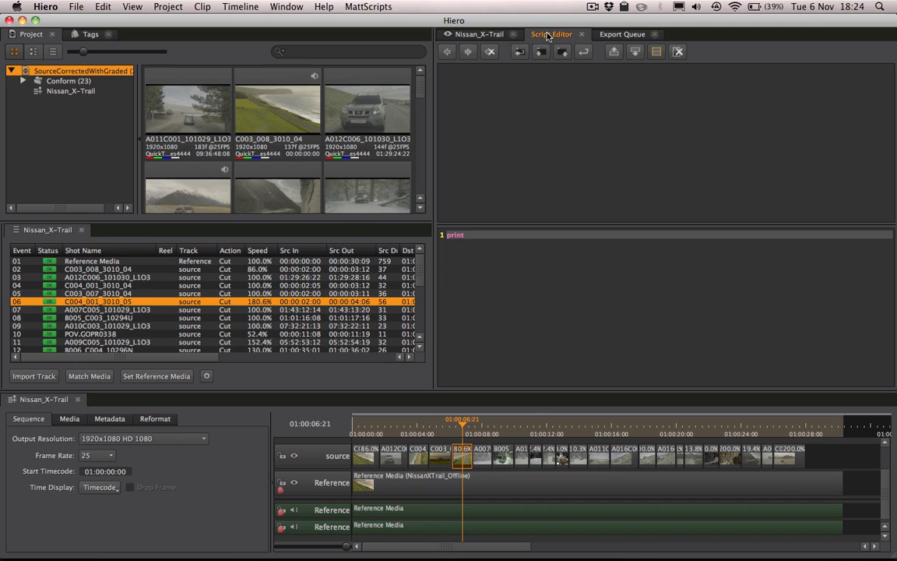
type("\"Hello!\"")
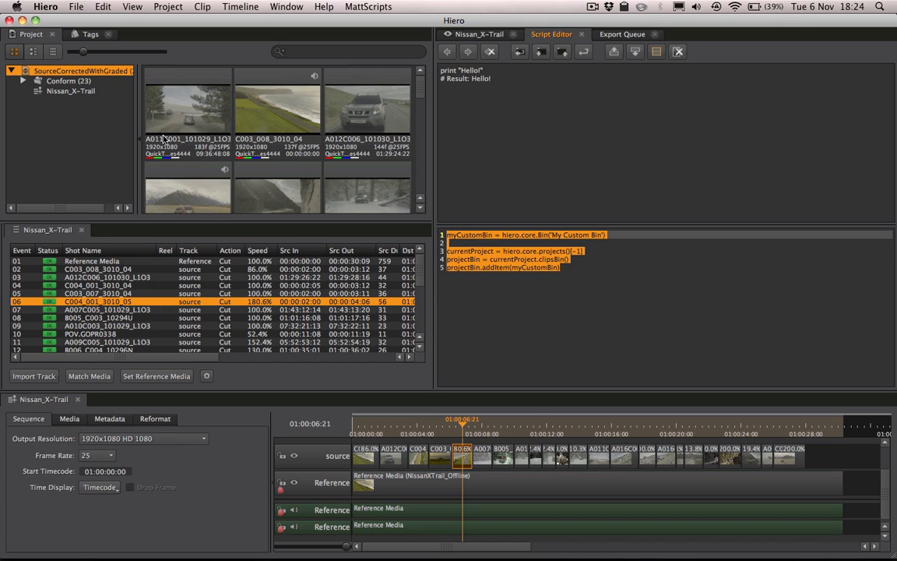
mouse_move(100, 116)
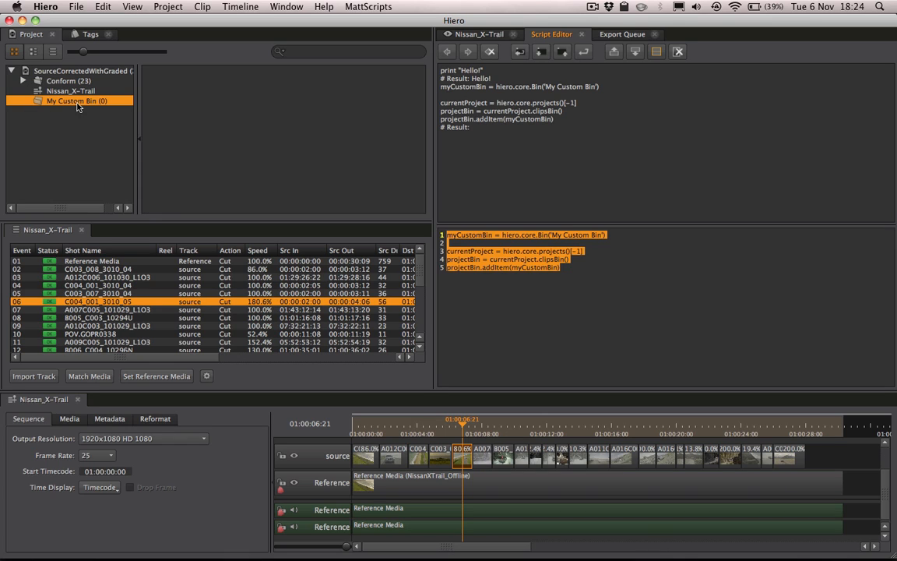
mouse_move(107, 72)
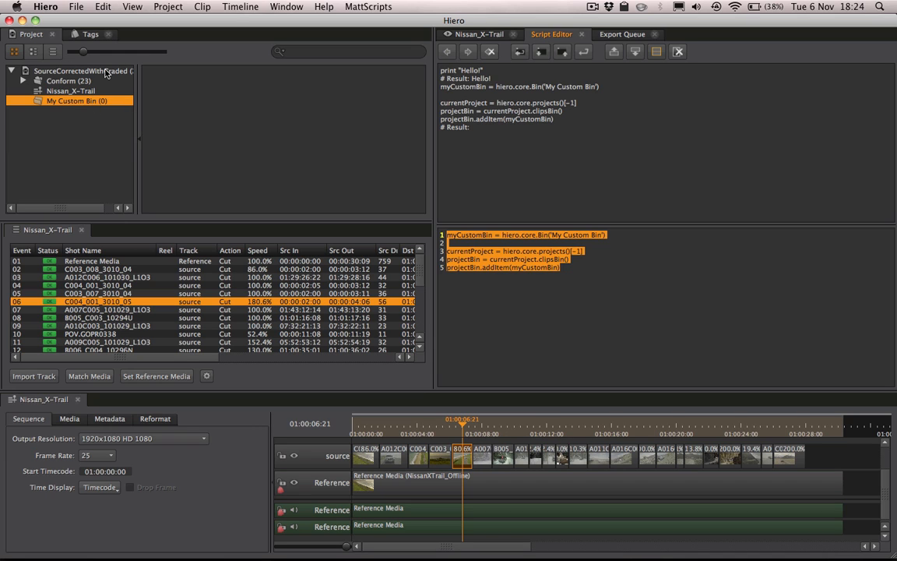
Step: Reselect the project and return to the Nissan_X-Trail viewer, now with My Custom Bin added
left_click(85, 72)
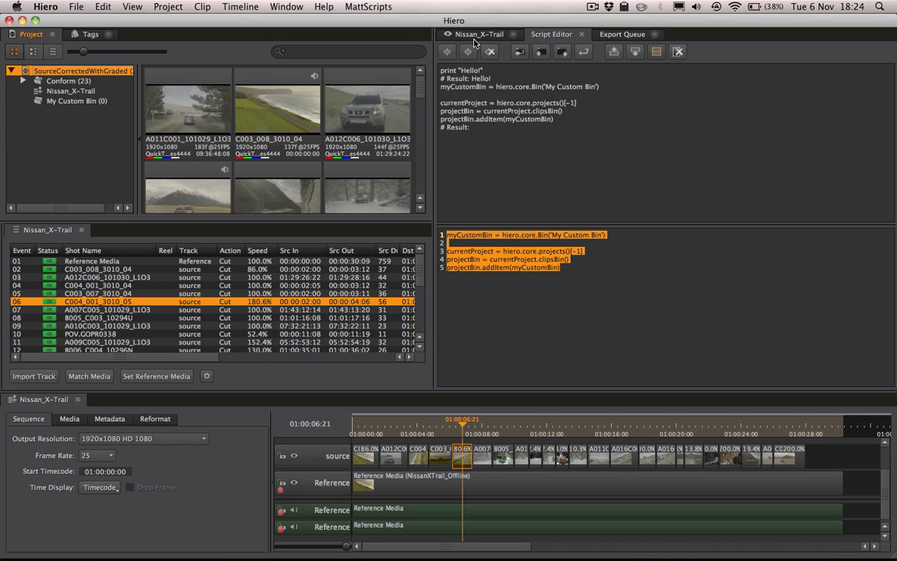
left_click(479, 34)
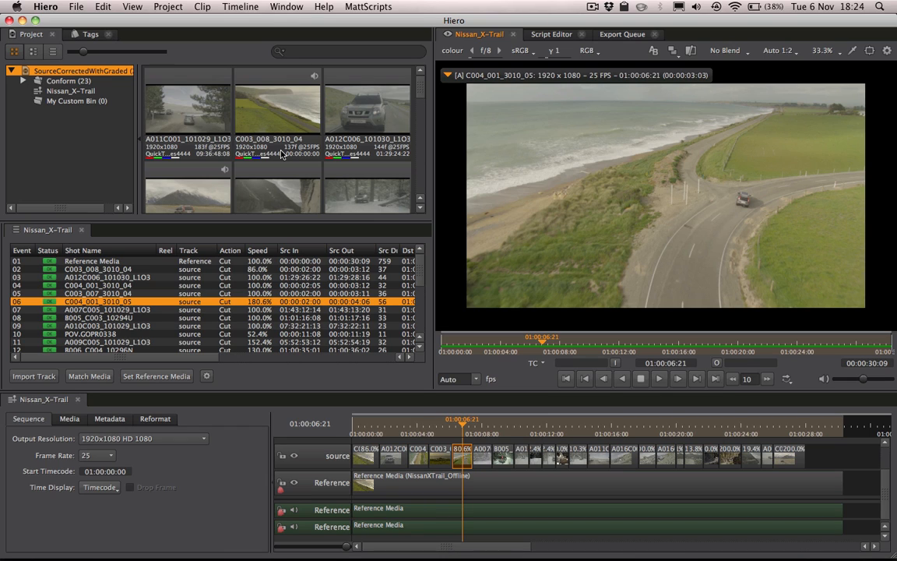
mouse_move(250, 221)
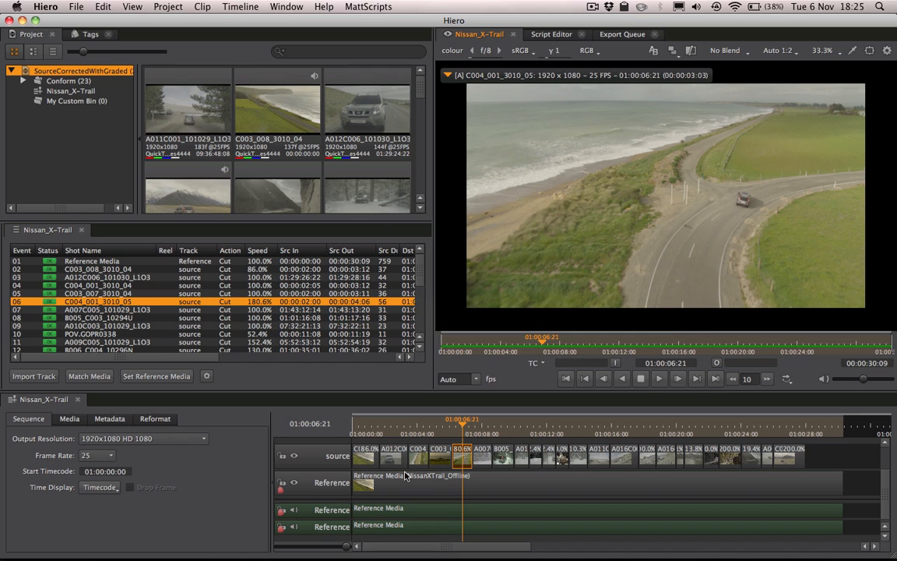
mouse_move(730, 470)
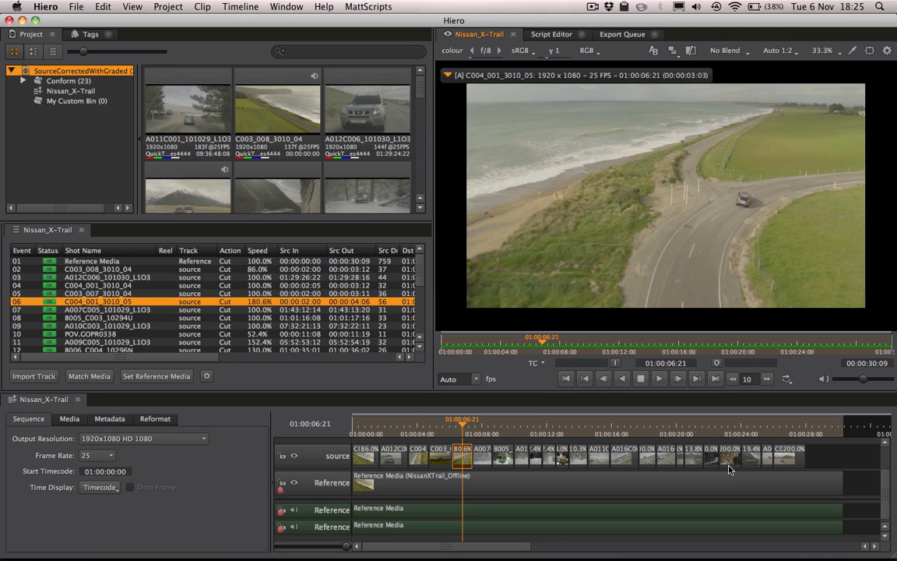
mouse_move(635, 375)
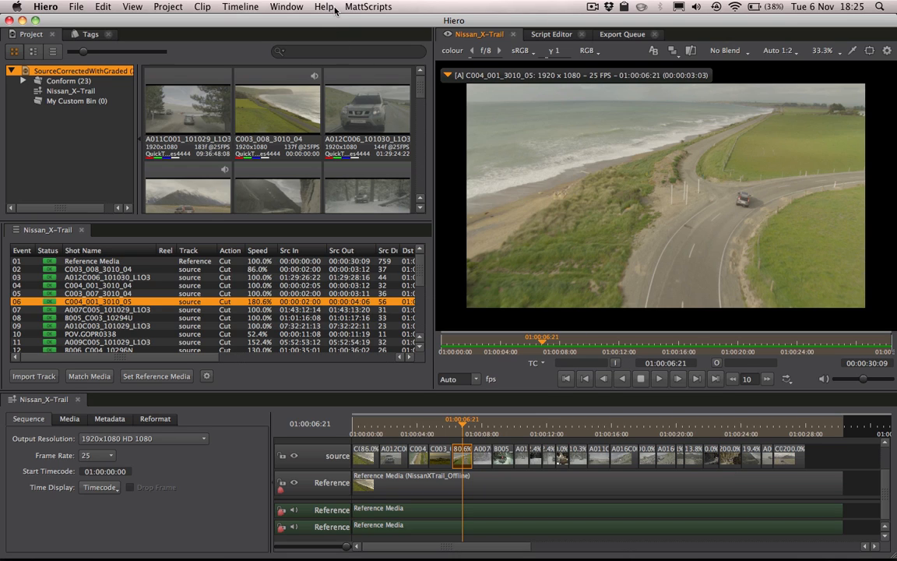
Step: From Hiero's Help menu, show the Python Developer Guide contents in Chrome
left_click(324, 6)
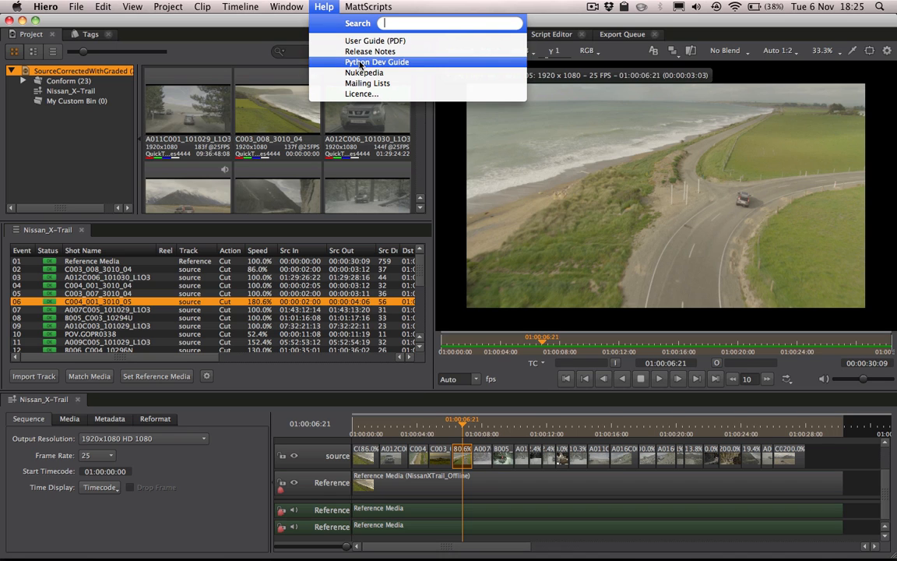
left_click(377, 62)
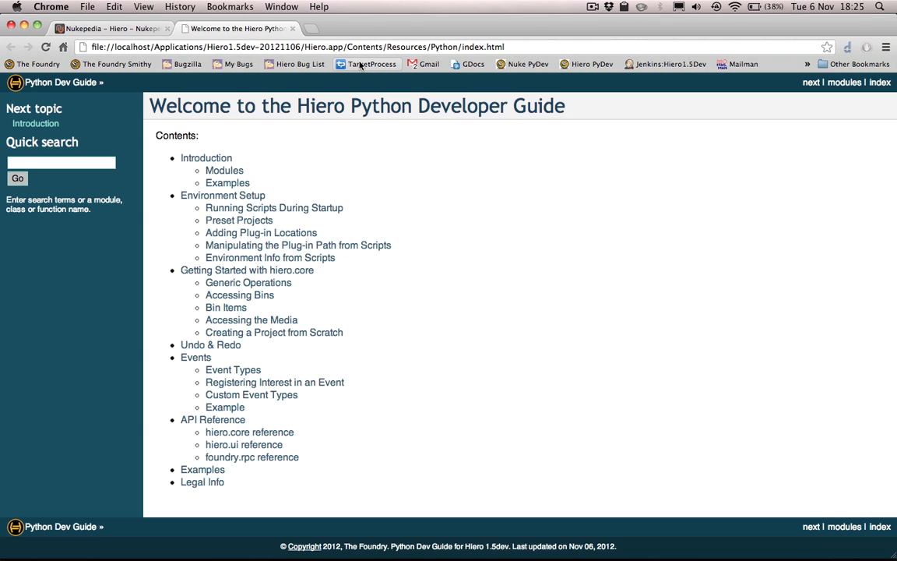
mouse_move(370, 64)
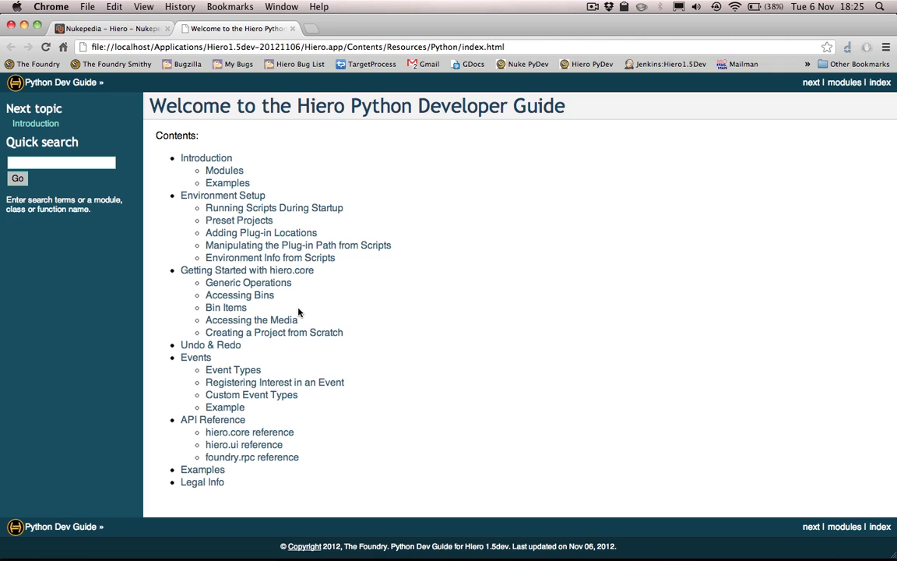
mouse_move(251, 394)
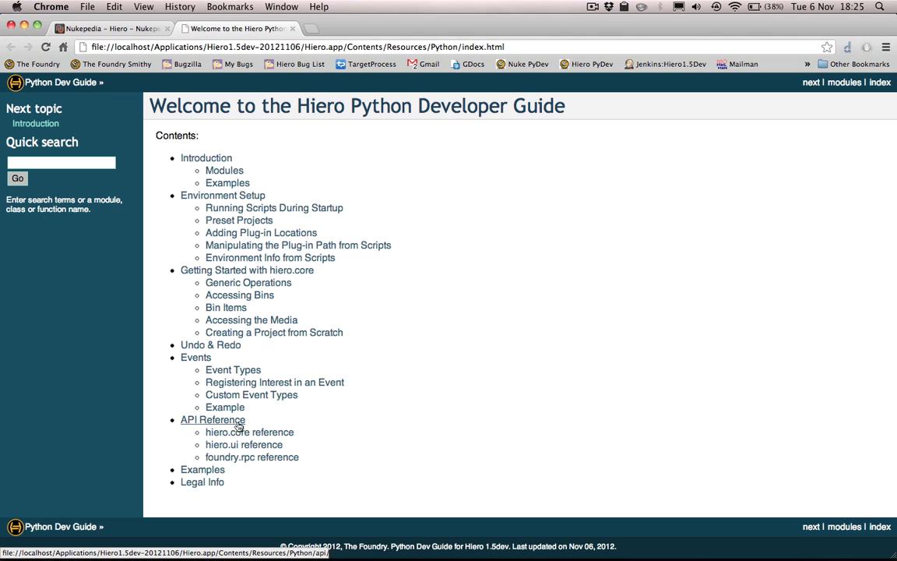
mouse_move(249, 433)
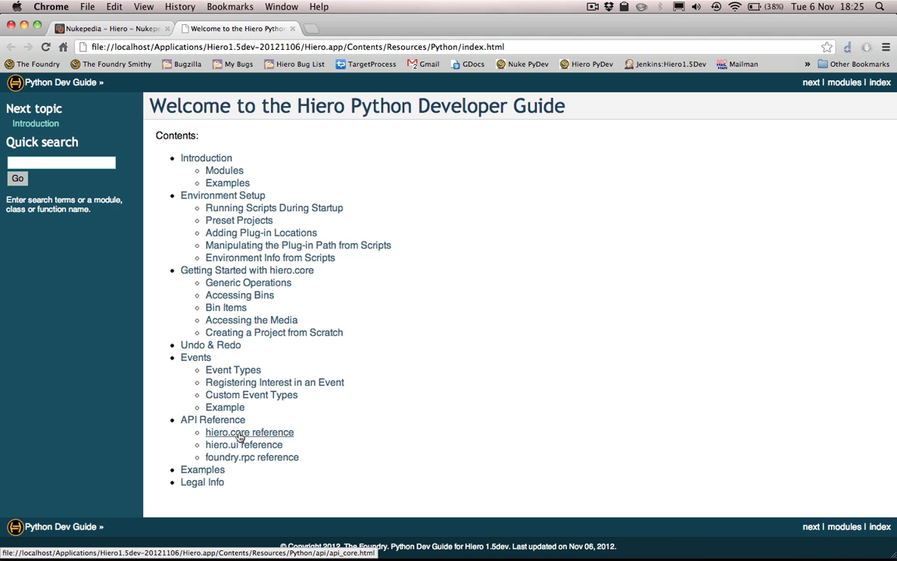
Step: Go to the guide's Examples page listing example scripts and site-packages paths
left_click(202, 468)
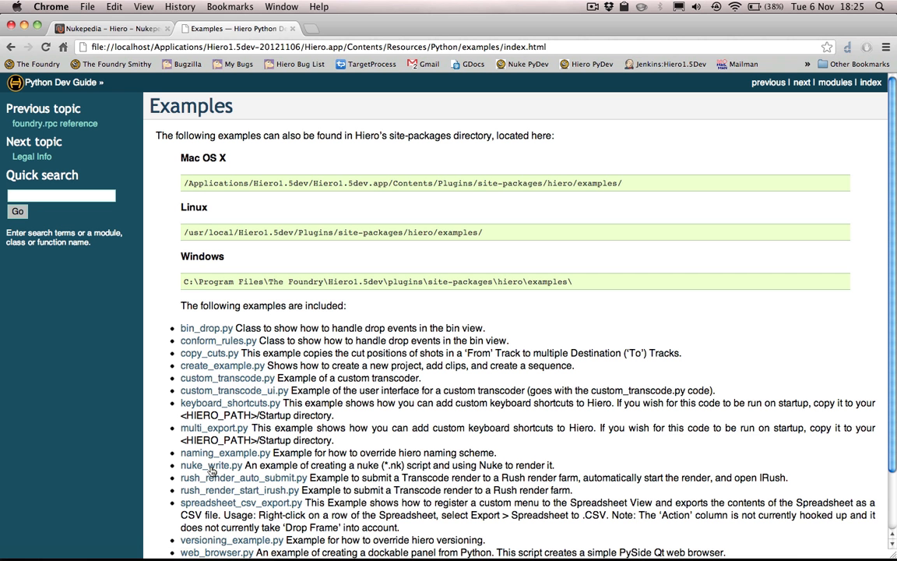
mouse_move(231, 180)
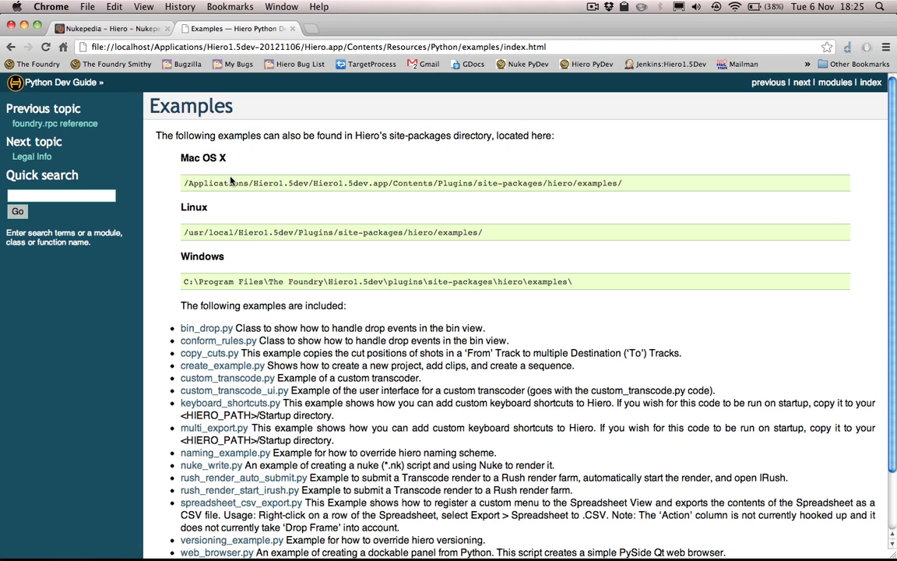
mouse_move(267, 279)
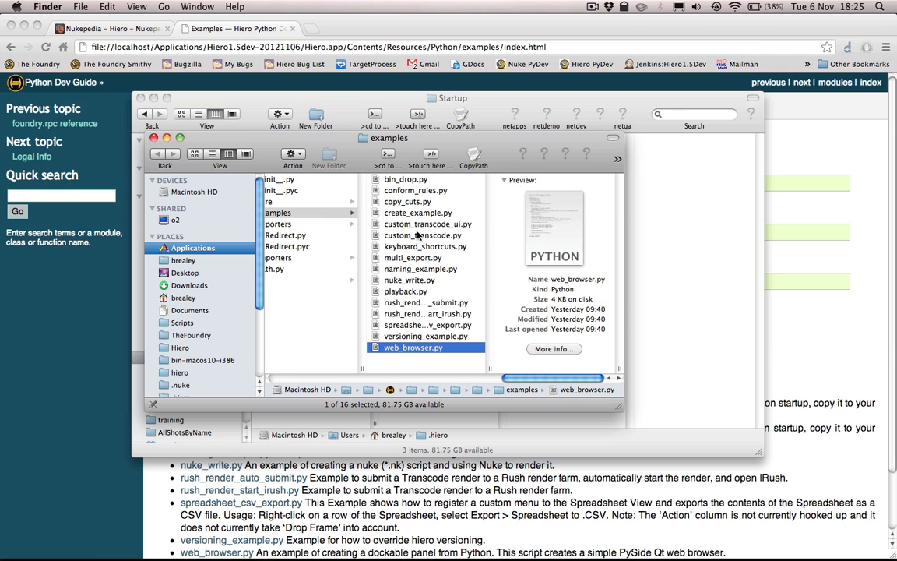
Step: Use Go to Folder with ~/.hiero to reveal Python, TaskPresets and uistate.ini
left_click(426, 313)
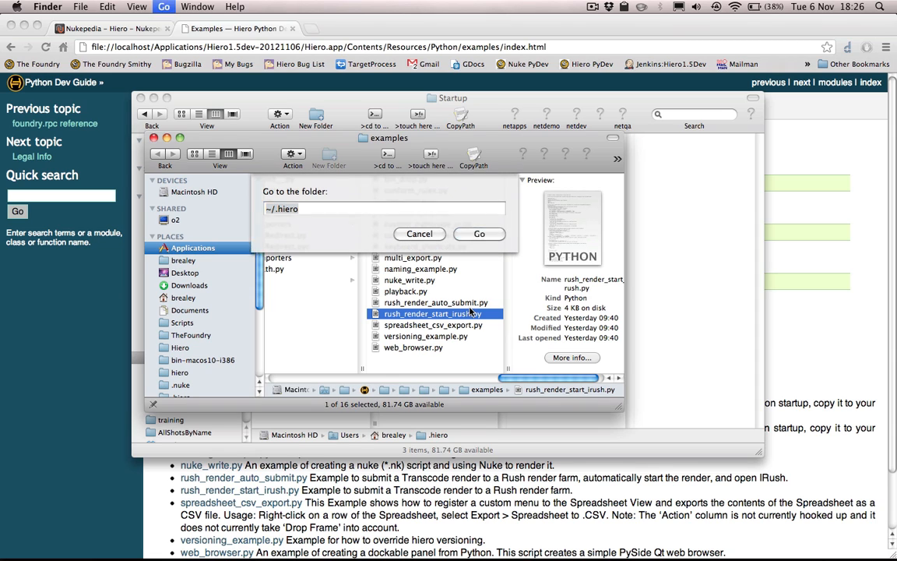
left_click(383, 209)
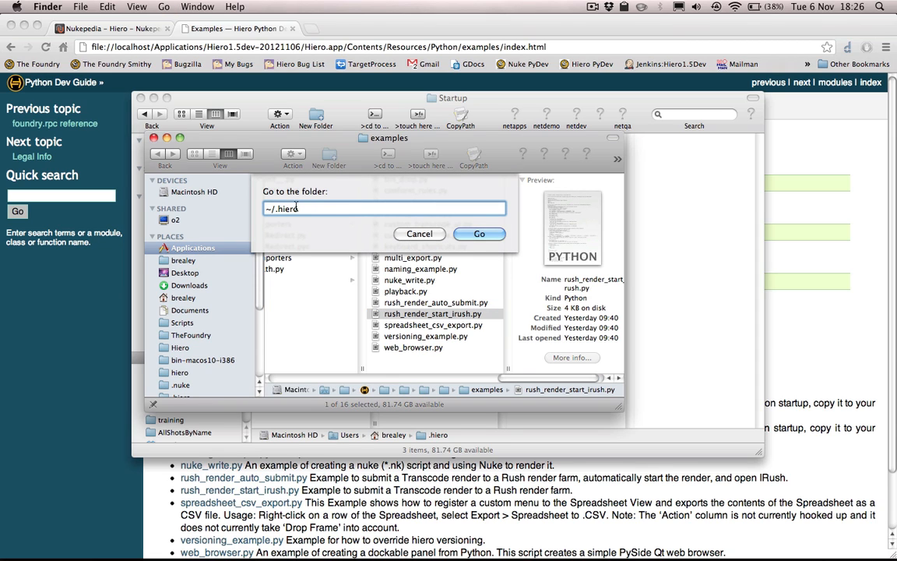
double_click(285, 209)
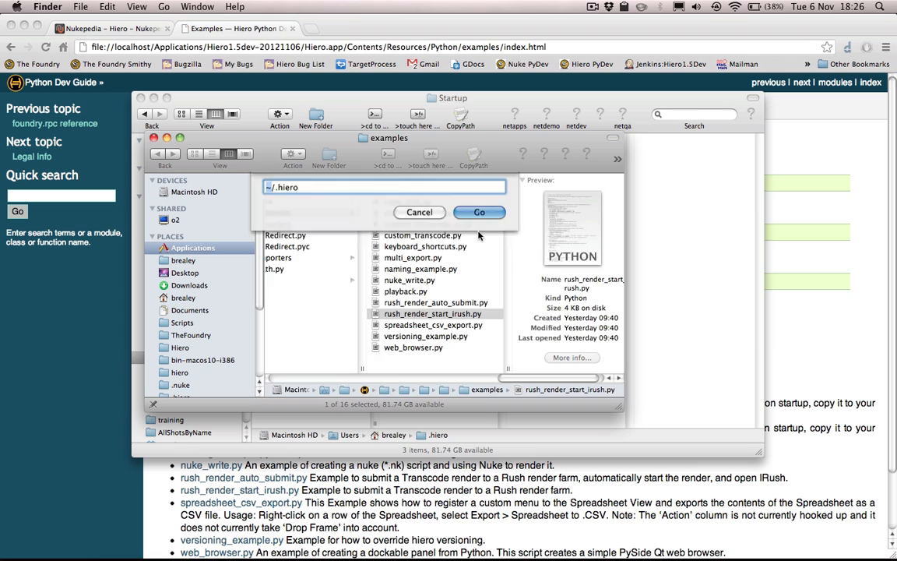
left_click(480, 212)
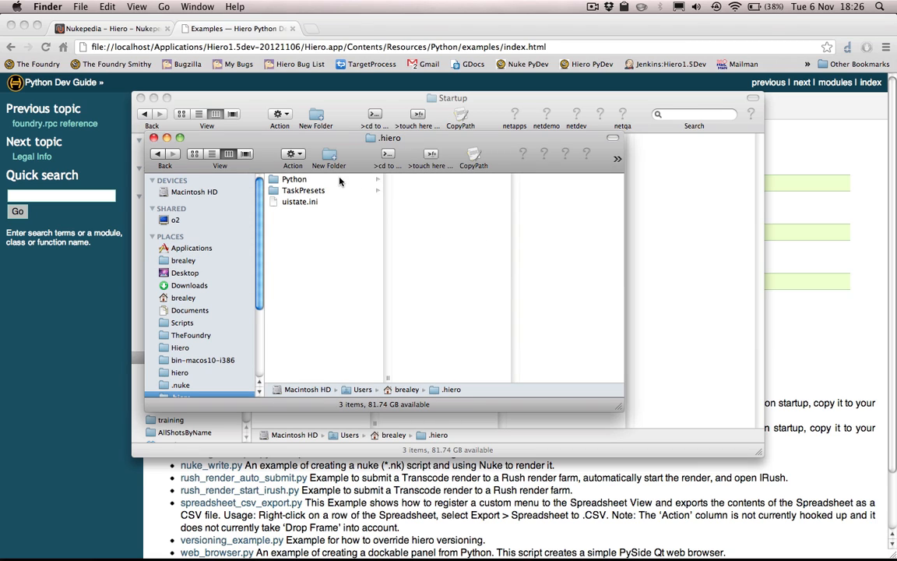
Step: Browse into Python/Startup to list startup scripts like menu.py and MergeSequences.py
left_click(295, 180)
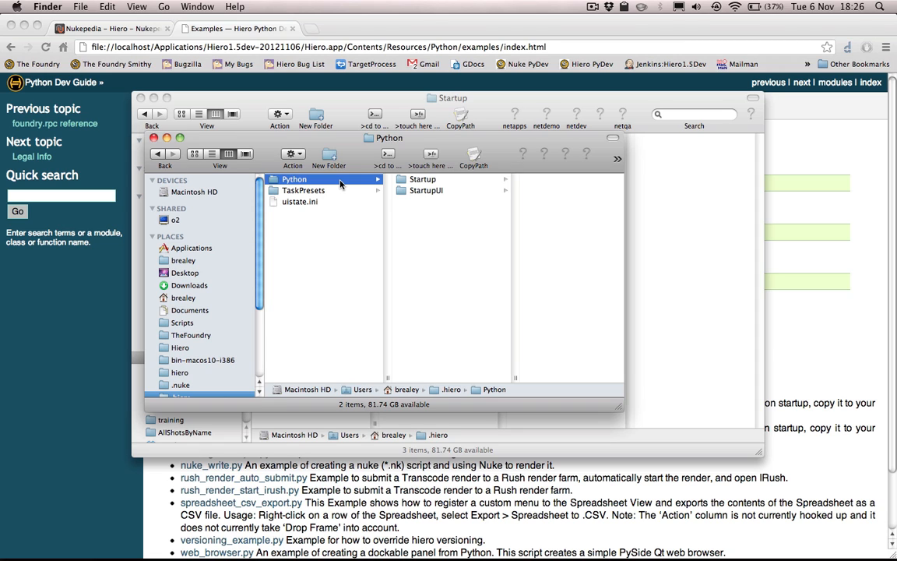
mouse_move(447, 185)
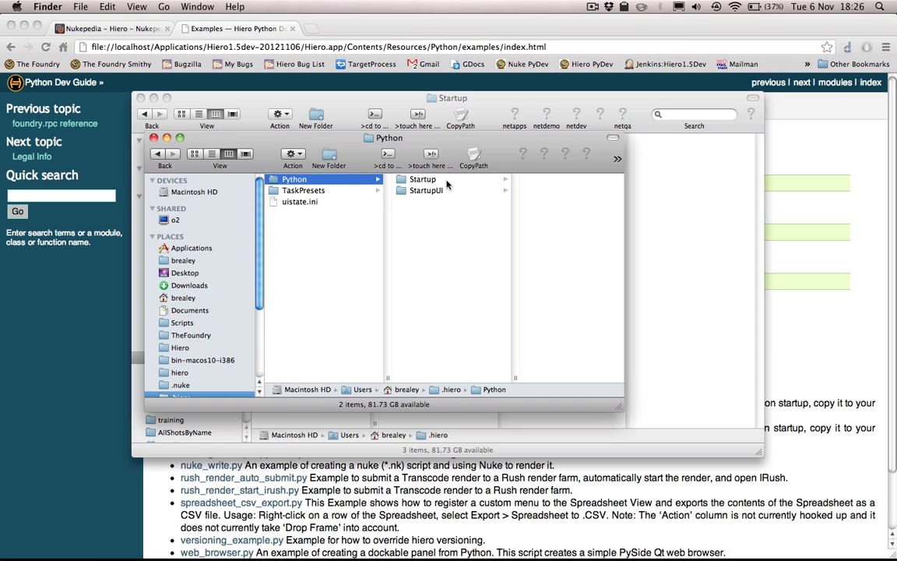
left_click(422, 179)
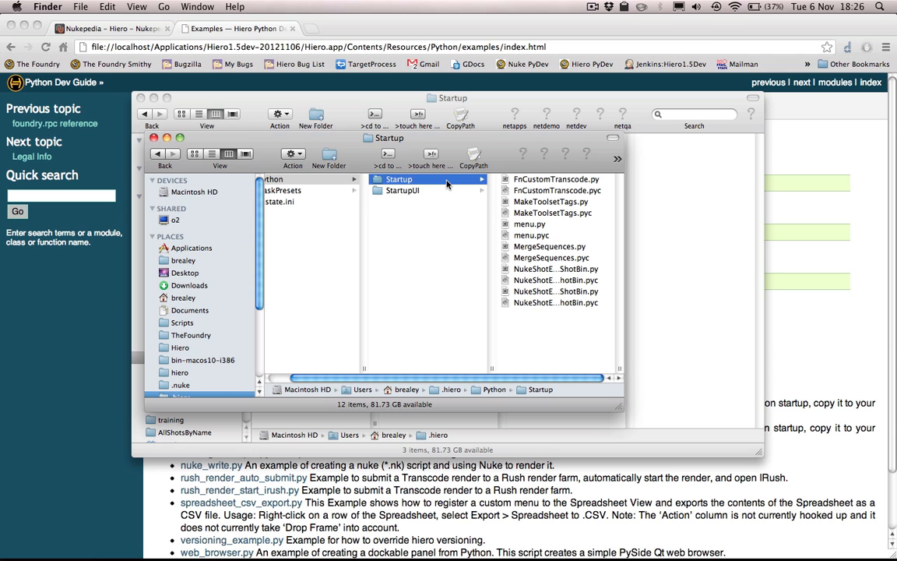
left_click(402, 189)
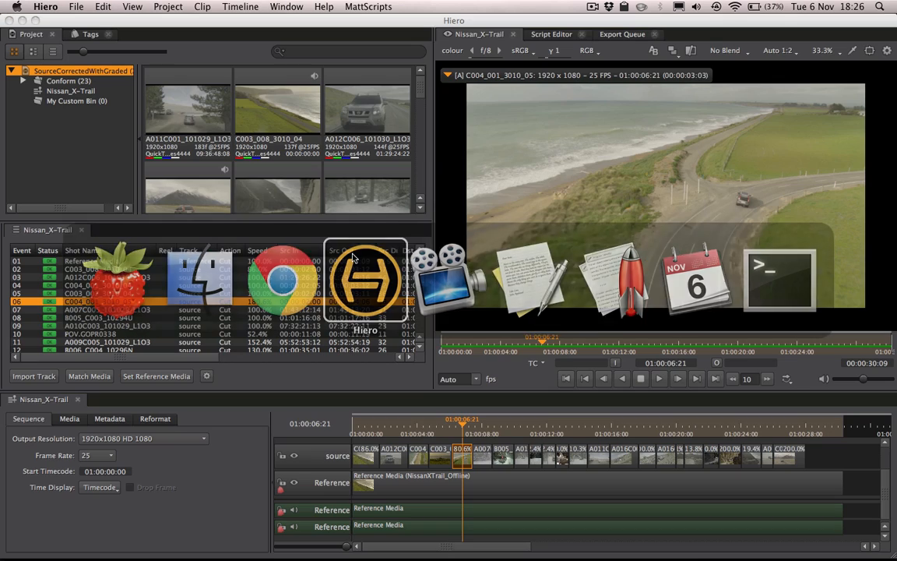
Step: Use MattScripts > Directories in Hiero to reveal the Startup folder with menu.py
left_click(368, 6)
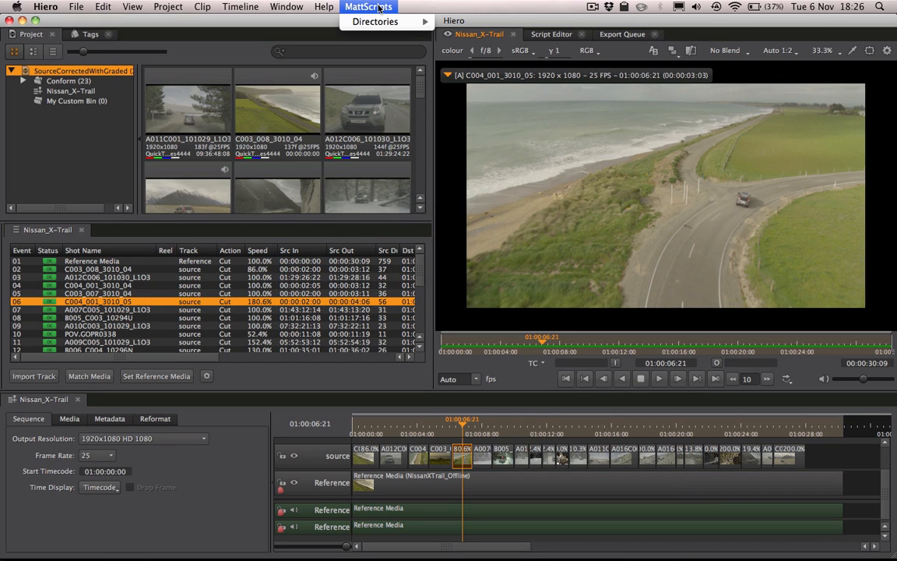
left_click(368, 6)
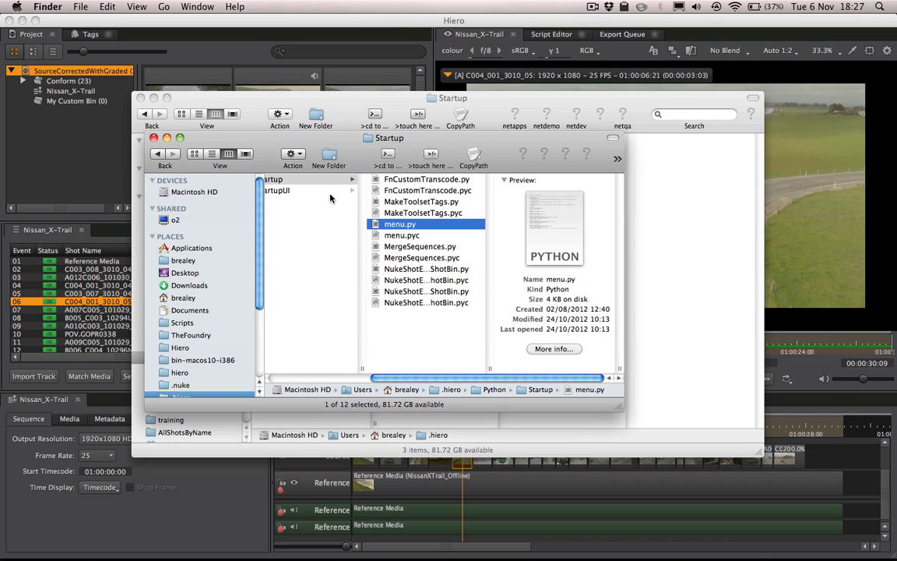
Step: Return to Hiero and list its Help resources: user guide, Python guide and Nukepedia
left_click(302, 190)
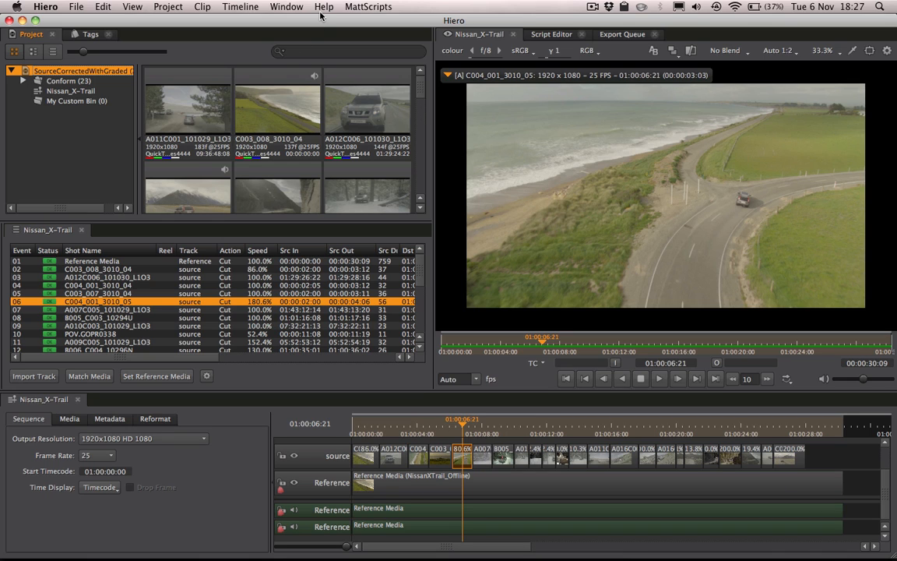
left_click(324, 6)
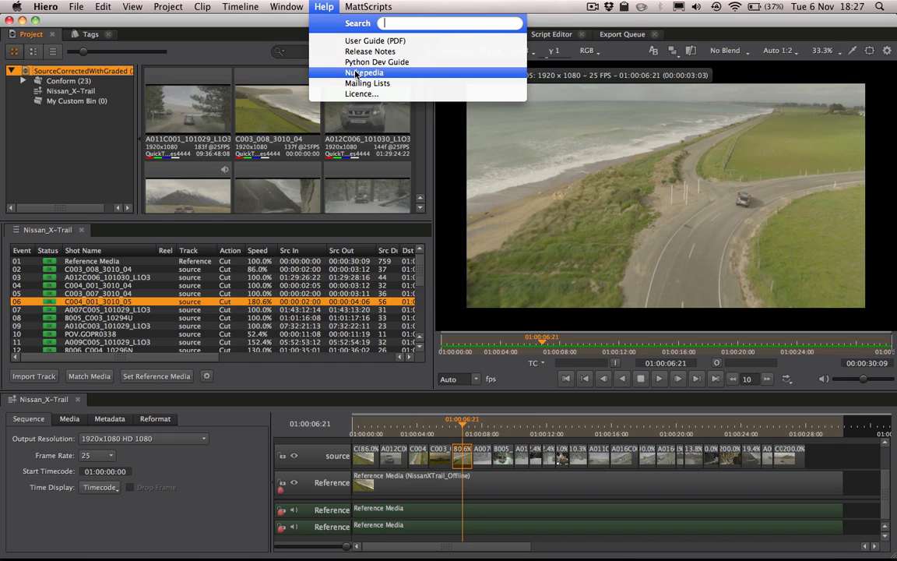